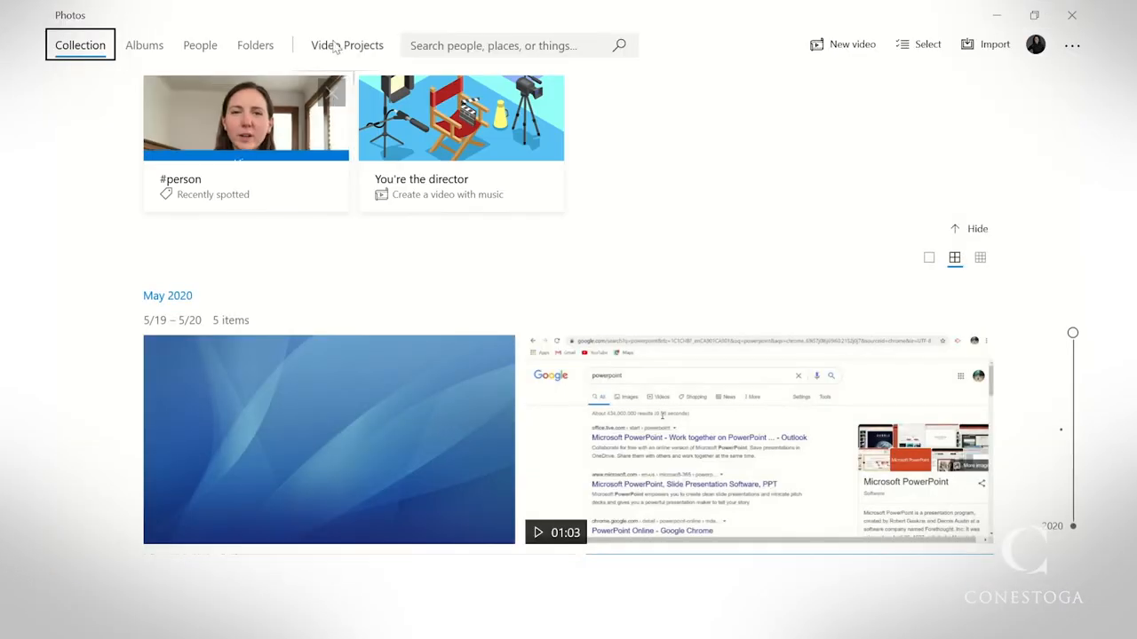
pyautogui.moveTo(346, 46)
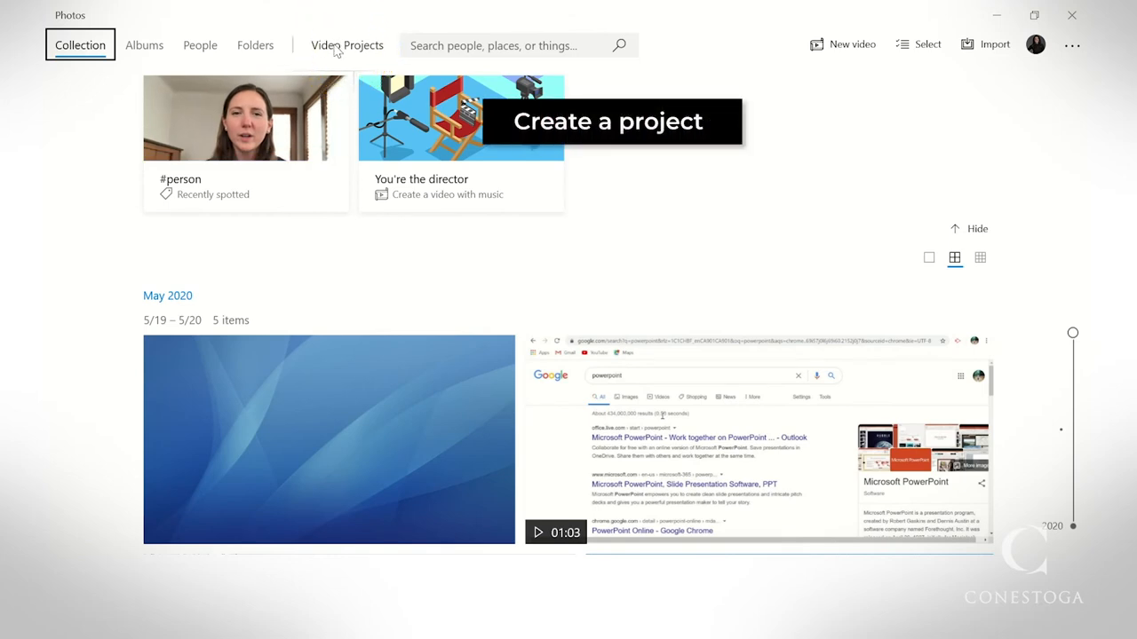
# Switch to the Video Projects page listing the three existing projects.
pyautogui.click(346, 45)
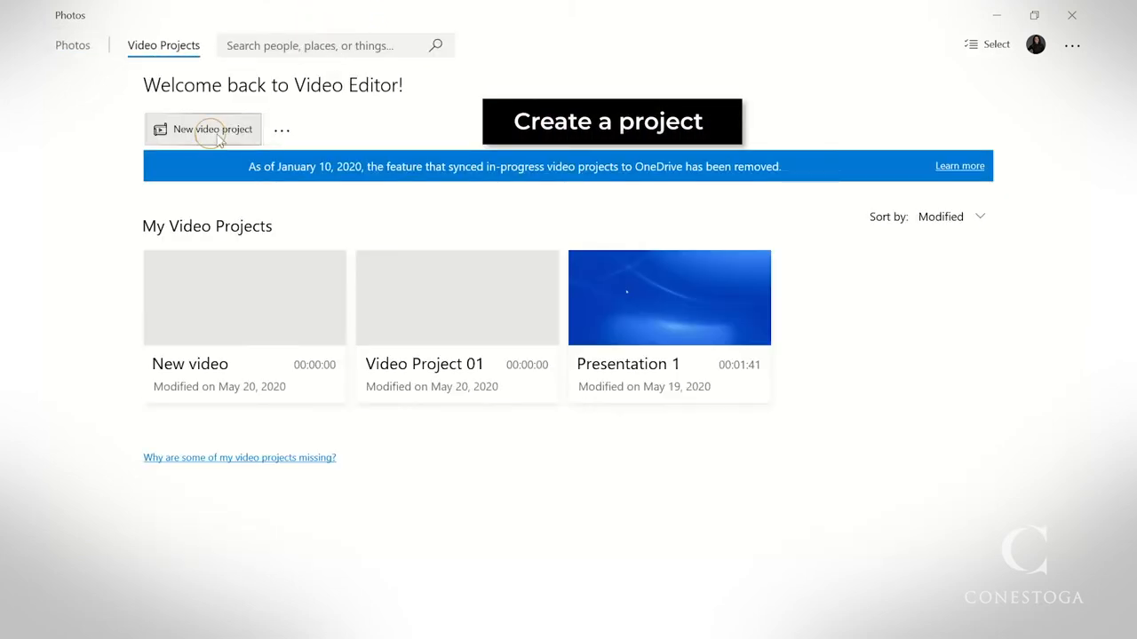
# Create a new video project named 'Welcome Video'.
pyautogui.click(203, 129)
pyautogui.write('We')
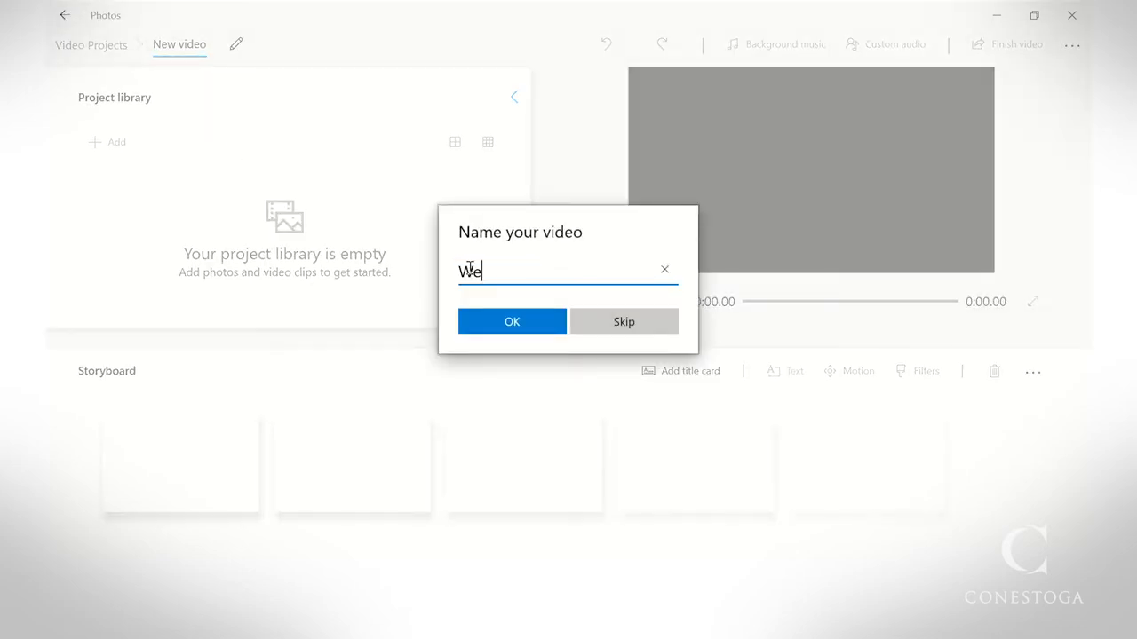
pyautogui.write('lcome Video')
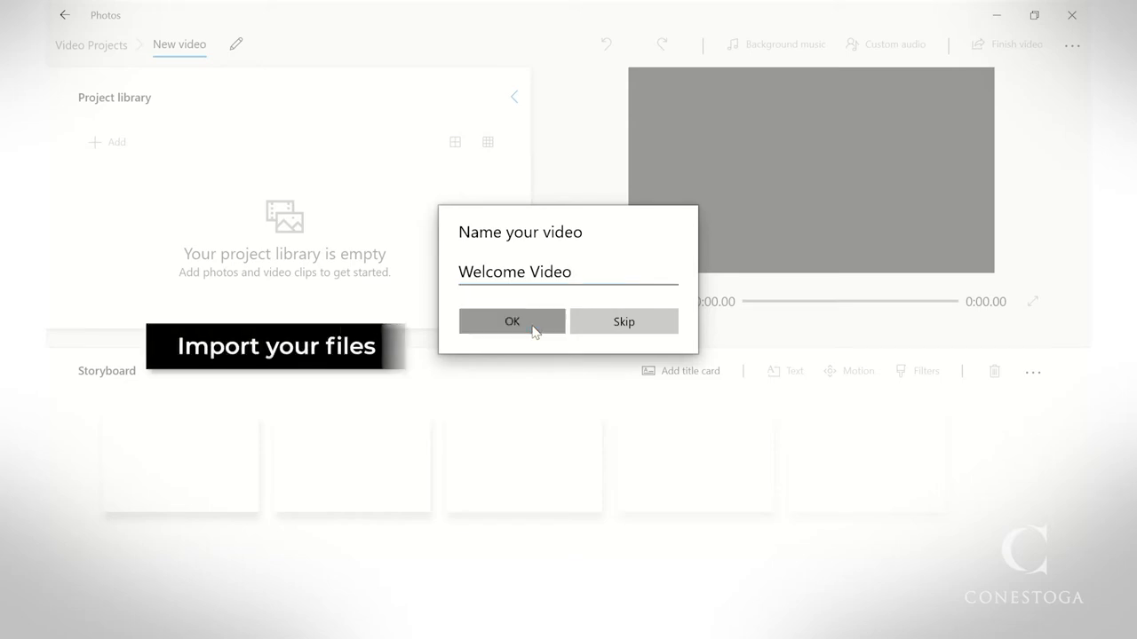
# Confirm the project name and import the Video 01 clip from this PC into the library.
pyautogui.click(511, 321)
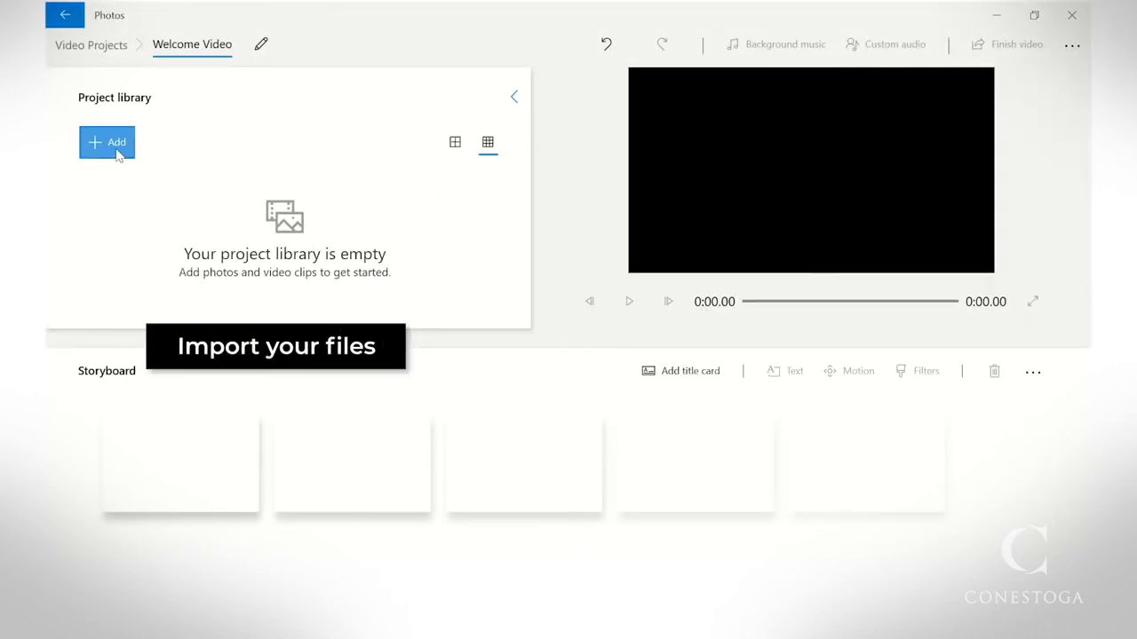
pyautogui.click(107, 142)
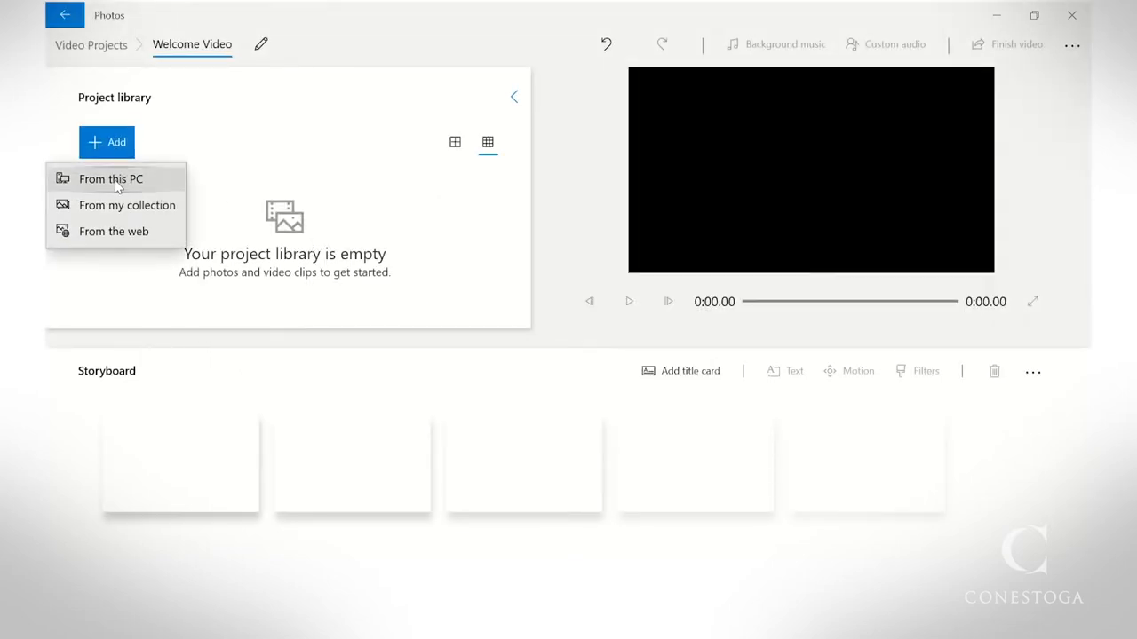
pyautogui.click(111, 179)
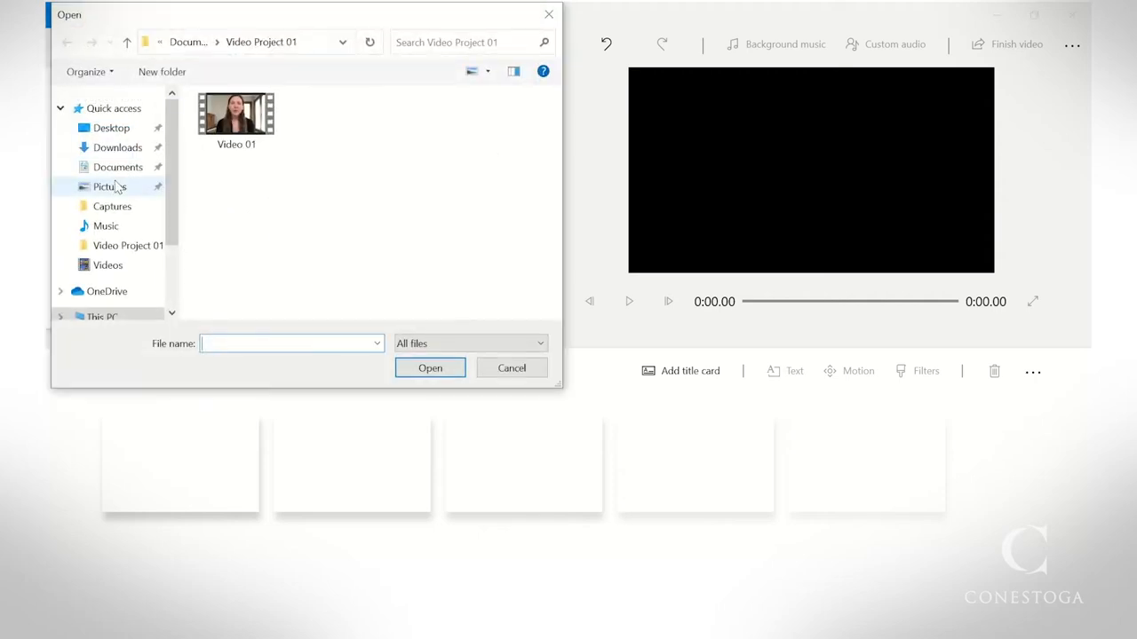
pyautogui.click(235, 116)
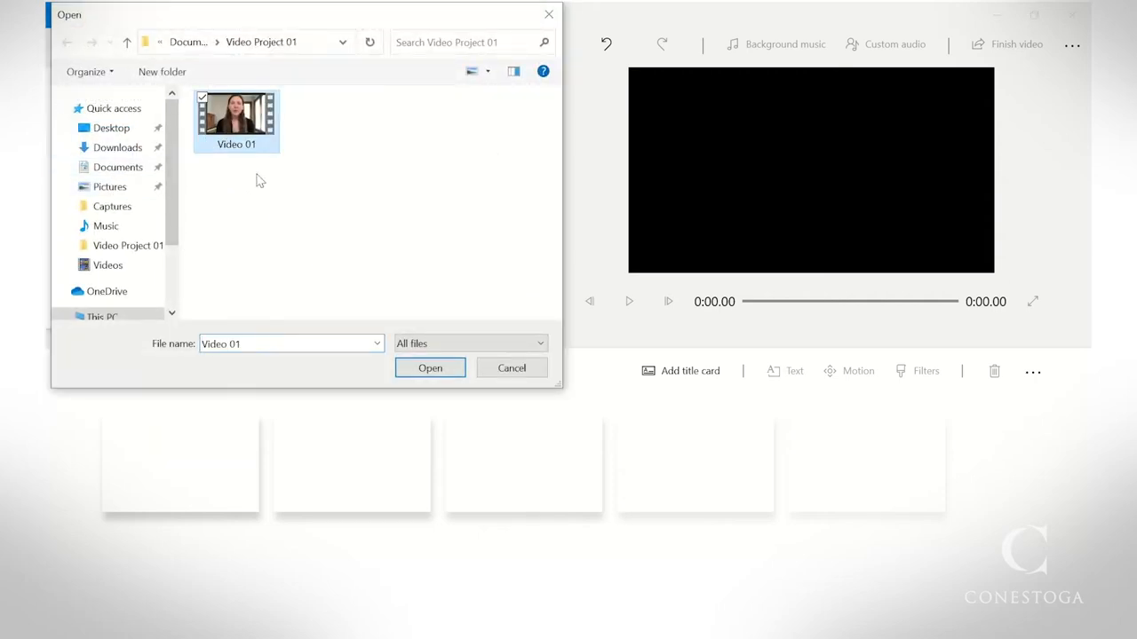
pyautogui.click(430, 368)
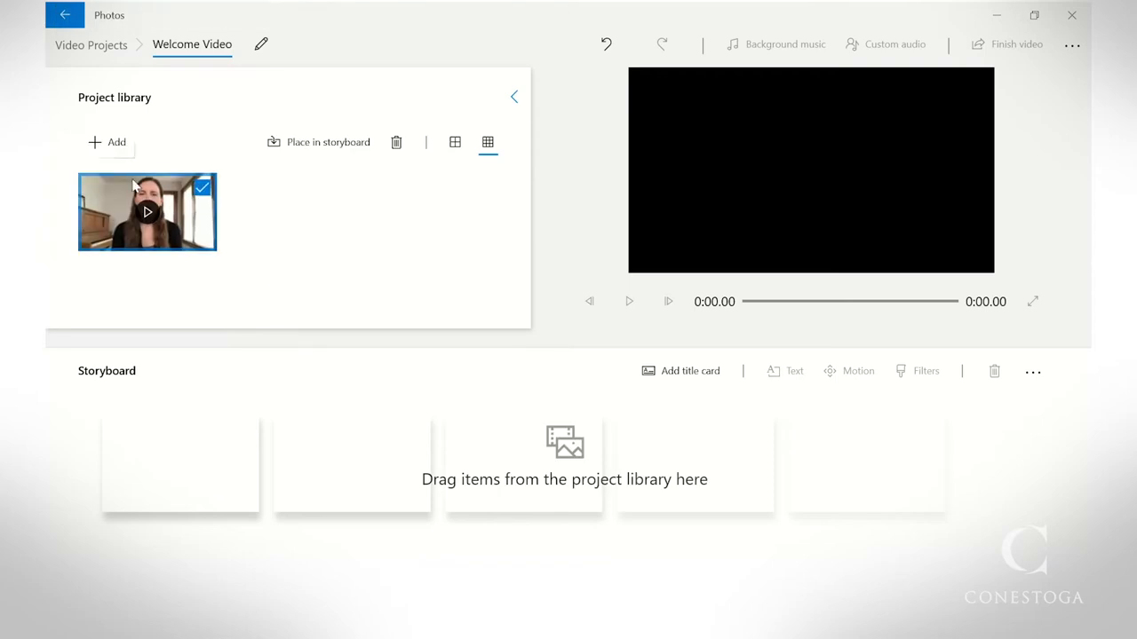
# Search the web for 'black background' and insert a dark image as the first storyboard item.
pyautogui.click(109, 142)
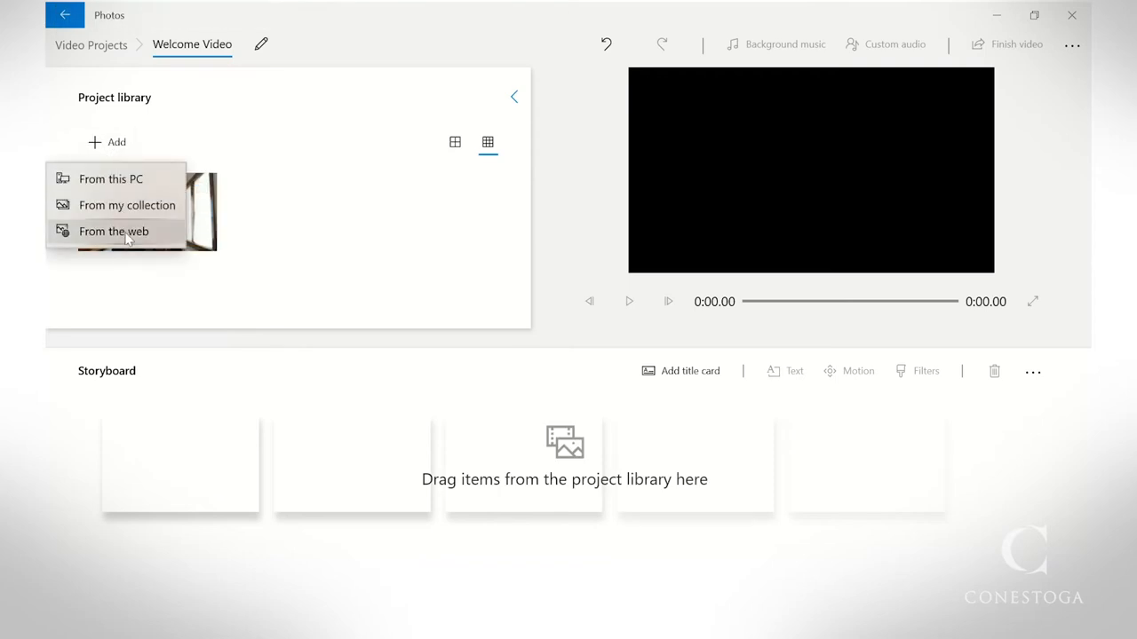
pyautogui.click(113, 231)
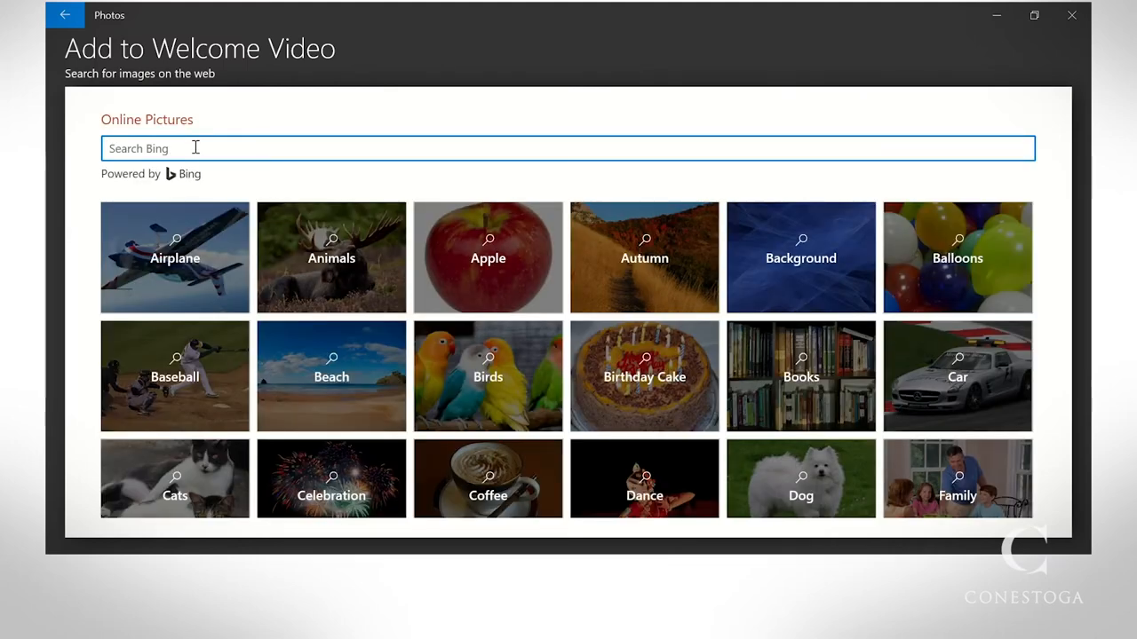
pyautogui.write('black backgr')
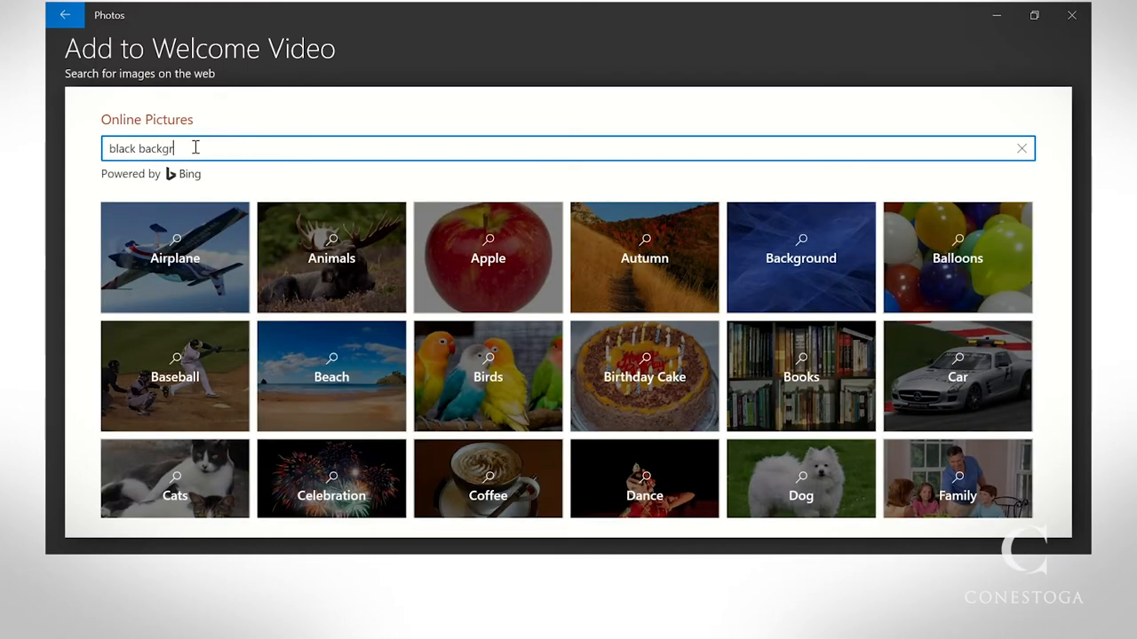
pyautogui.press('Return')
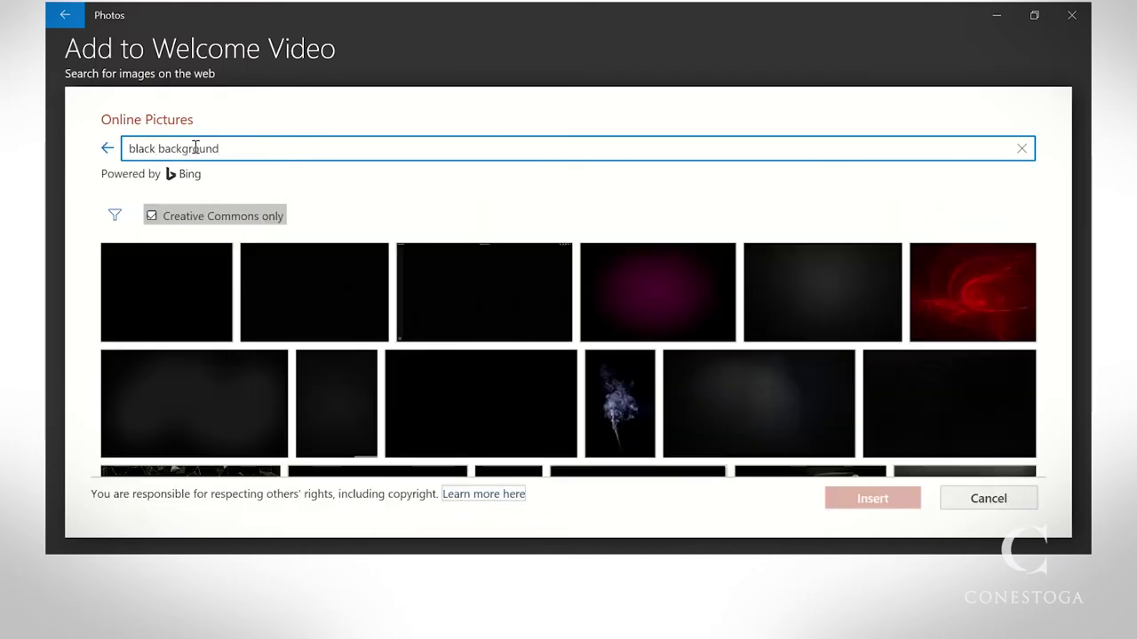
pyautogui.click(822, 293)
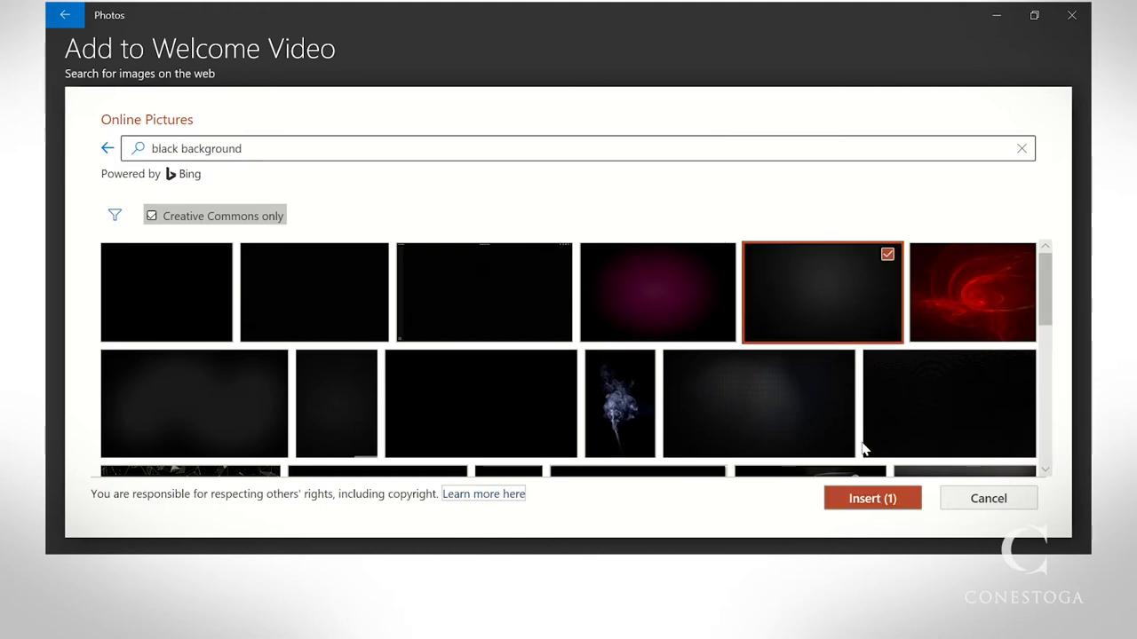
pyautogui.click(871, 497)
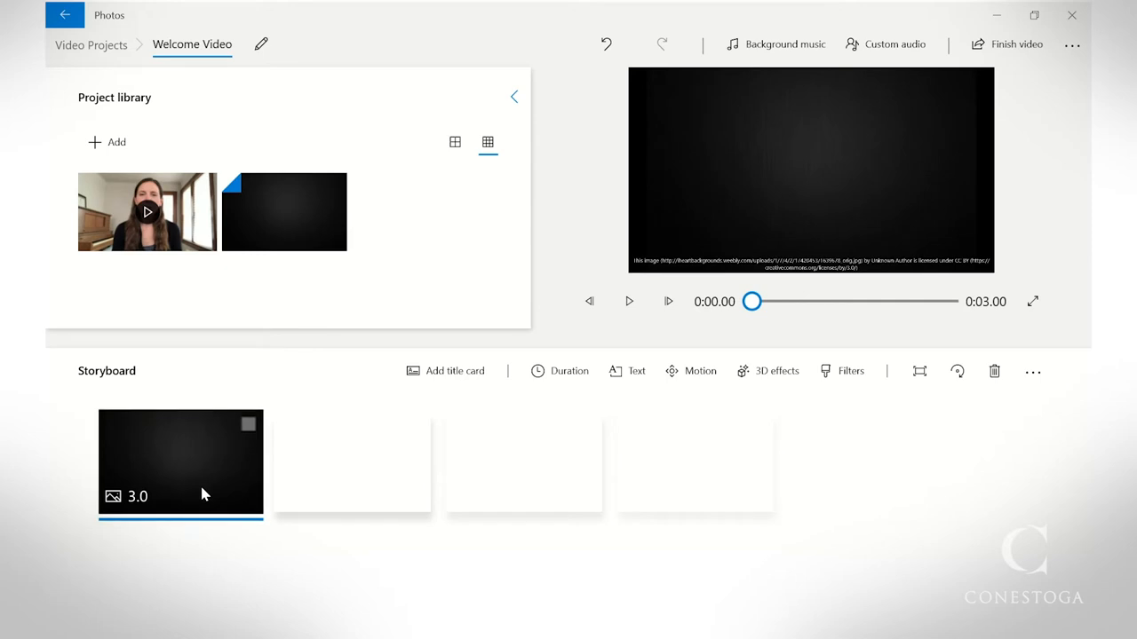
pyautogui.rightClick(180, 465)
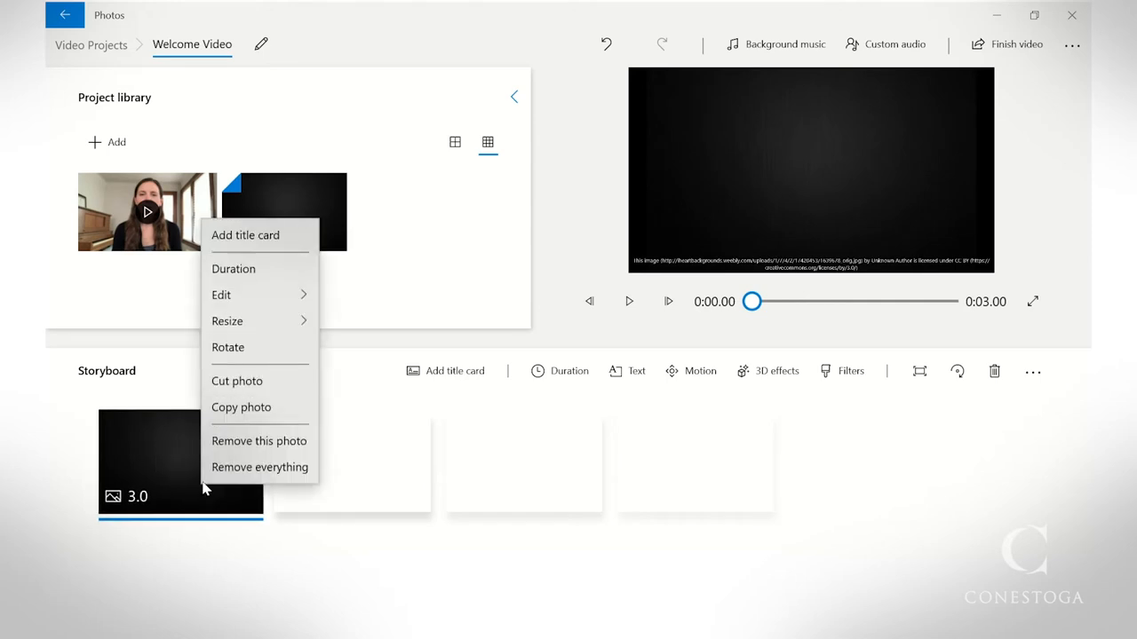
pyautogui.click(232, 268)
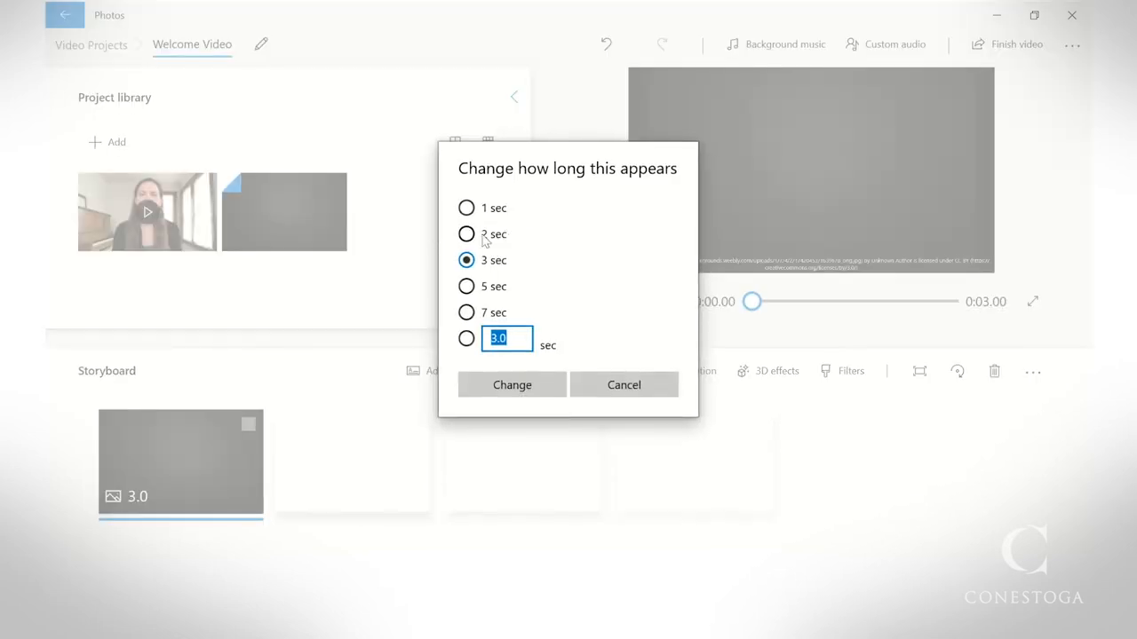
pyautogui.click(466, 286)
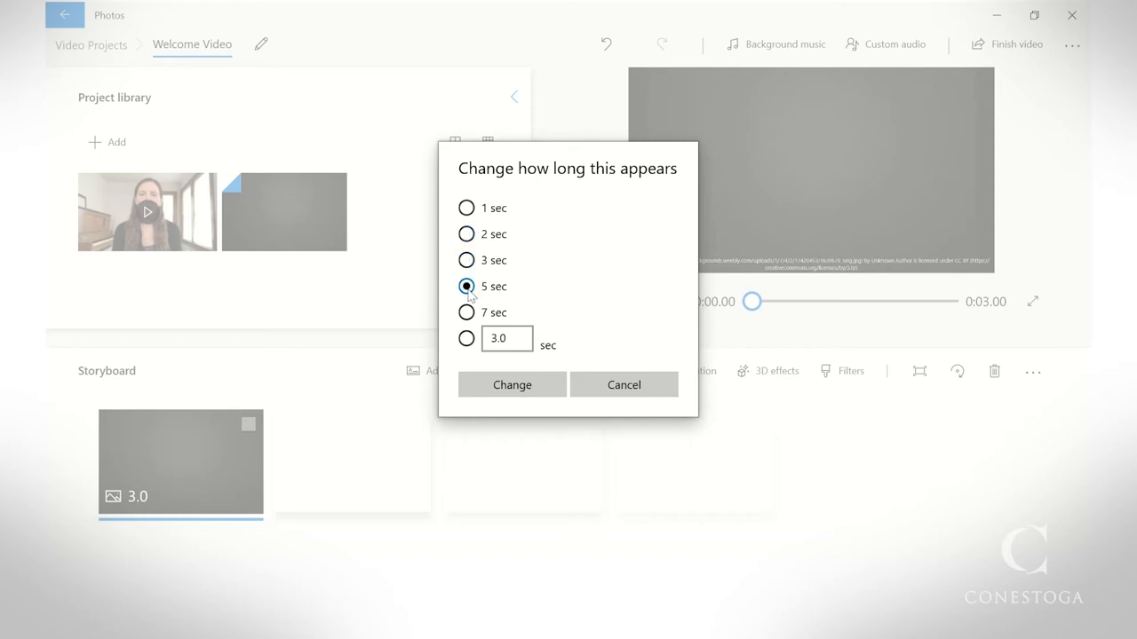
pyautogui.click(623, 385)
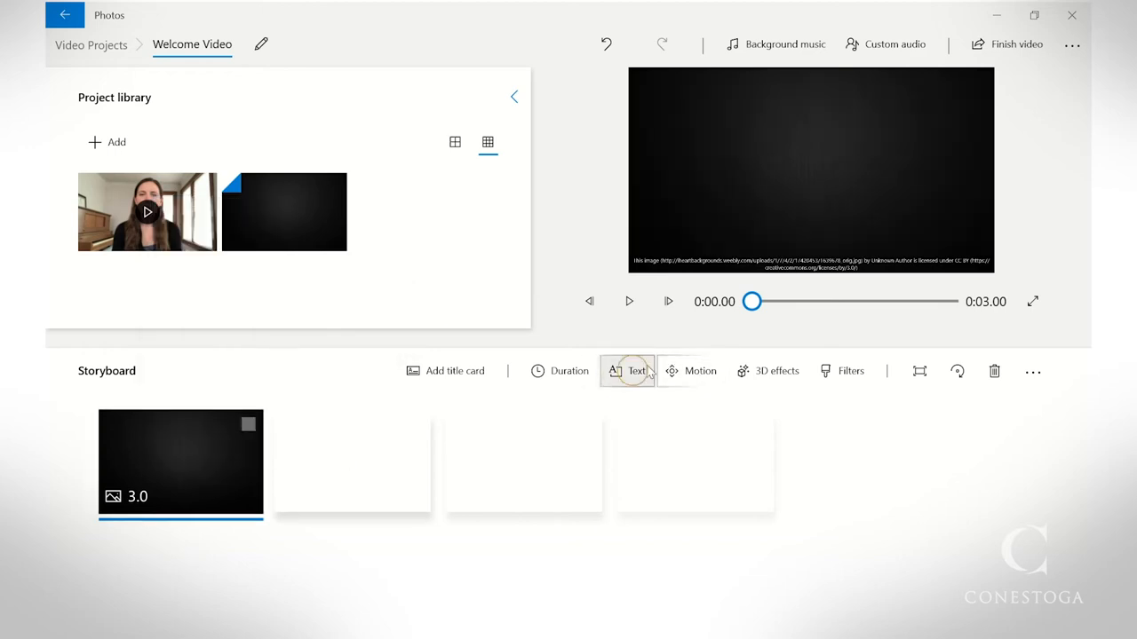
# Caption the black card 'Welcome to the class!' in Simple style, centred, and preview it.
pyautogui.click(637, 370)
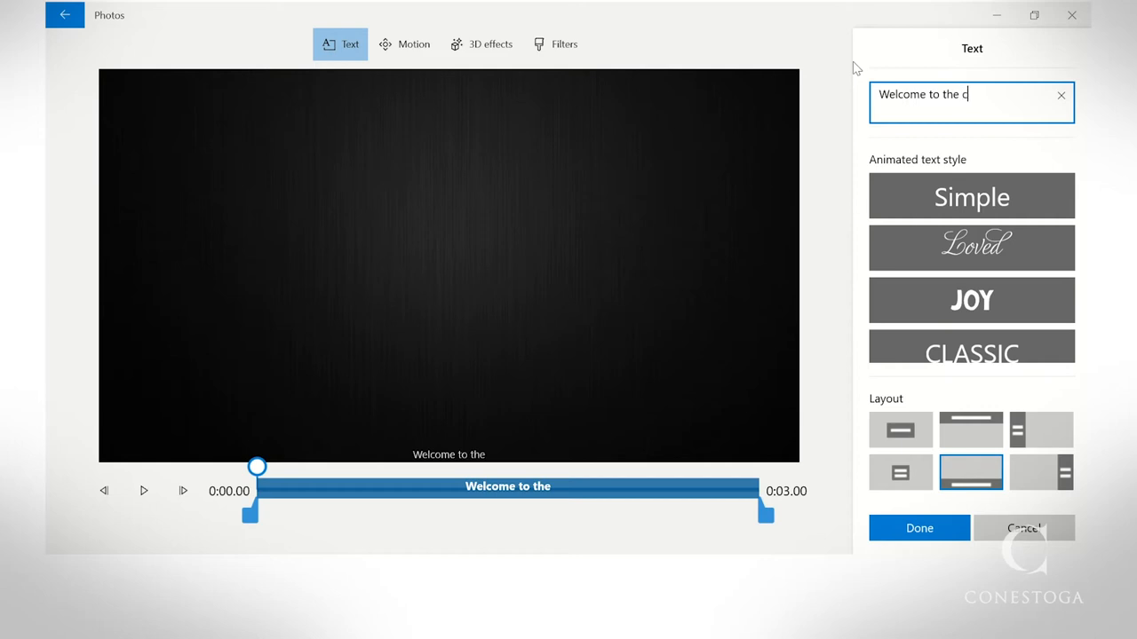
pyautogui.write('lass!')
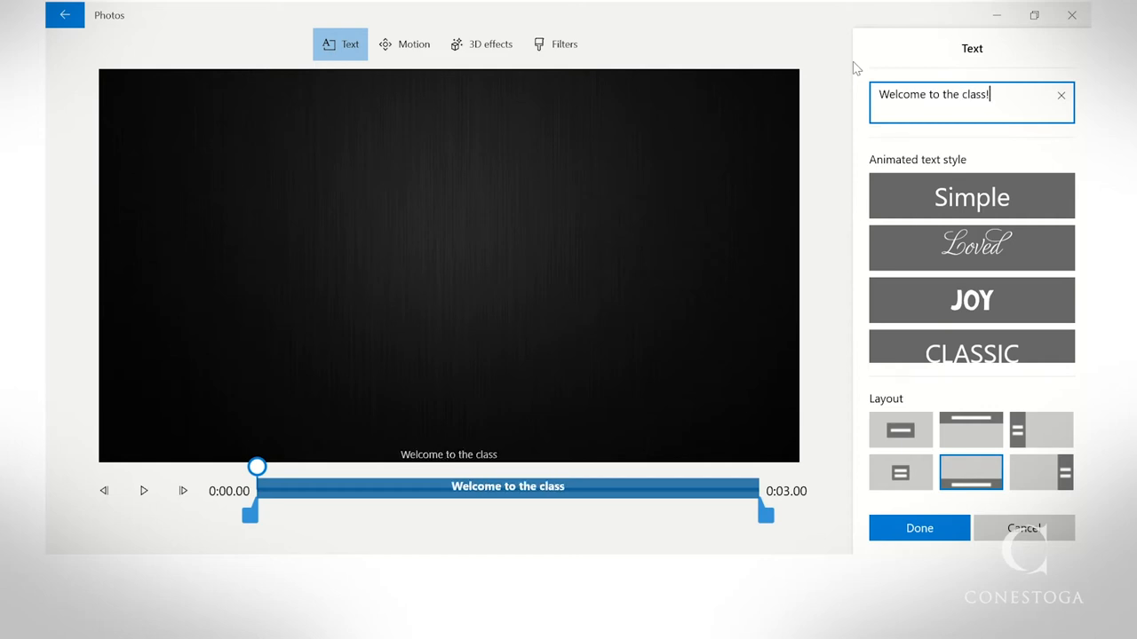
pyautogui.write('!')
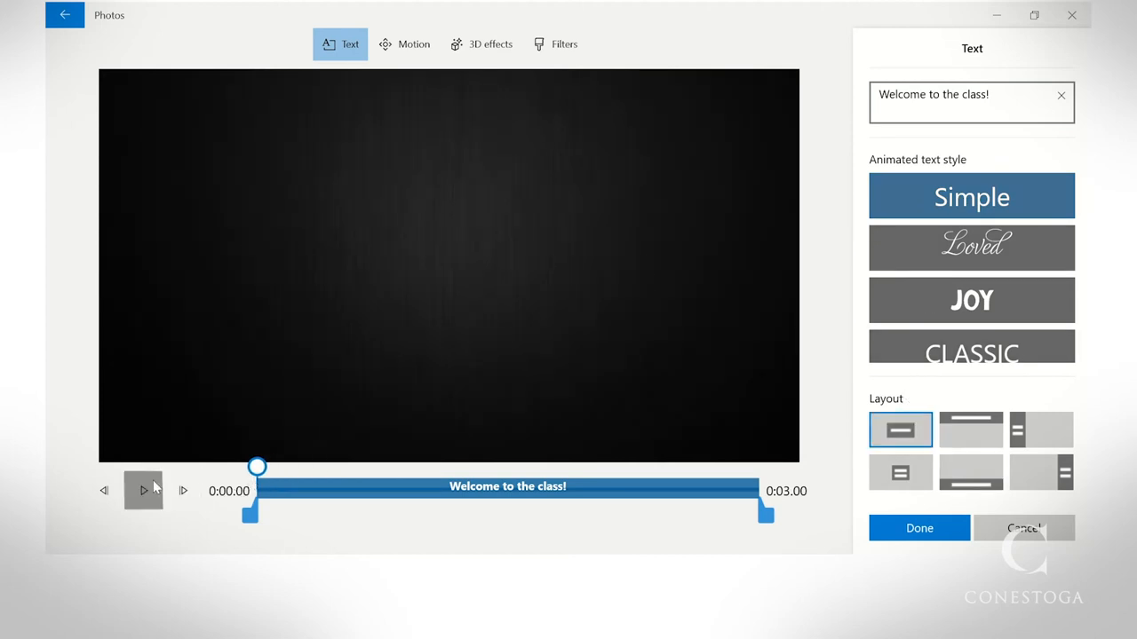
pyautogui.click(919, 527)
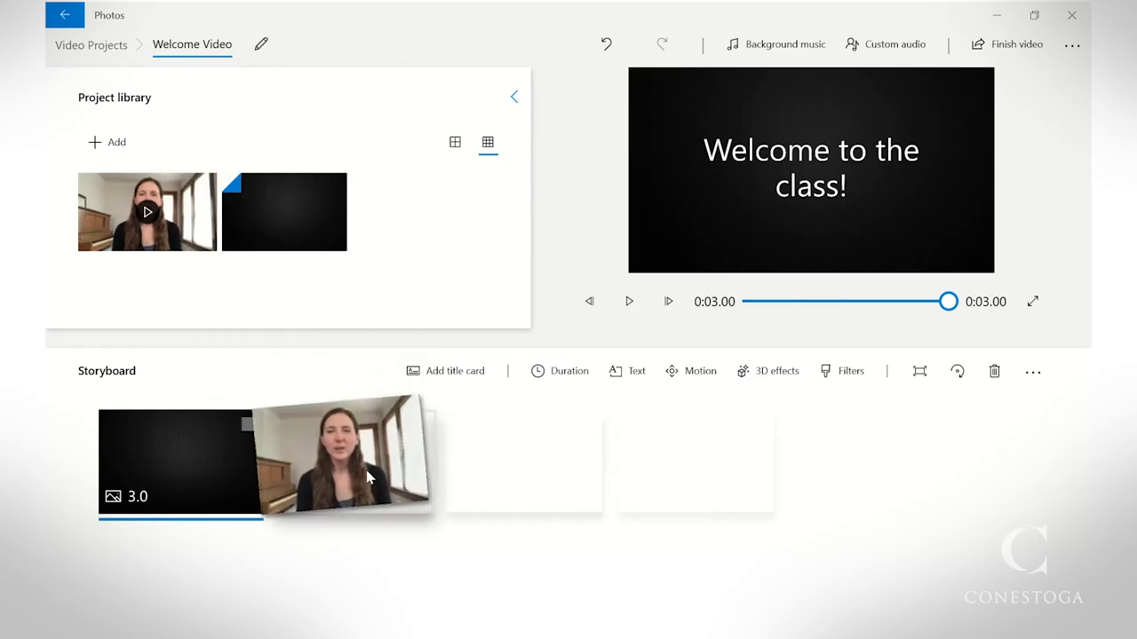
# Trim the start of Video 01, shortening it from 21.33 to 20.67 seconds.
pyautogui.click(346, 457)
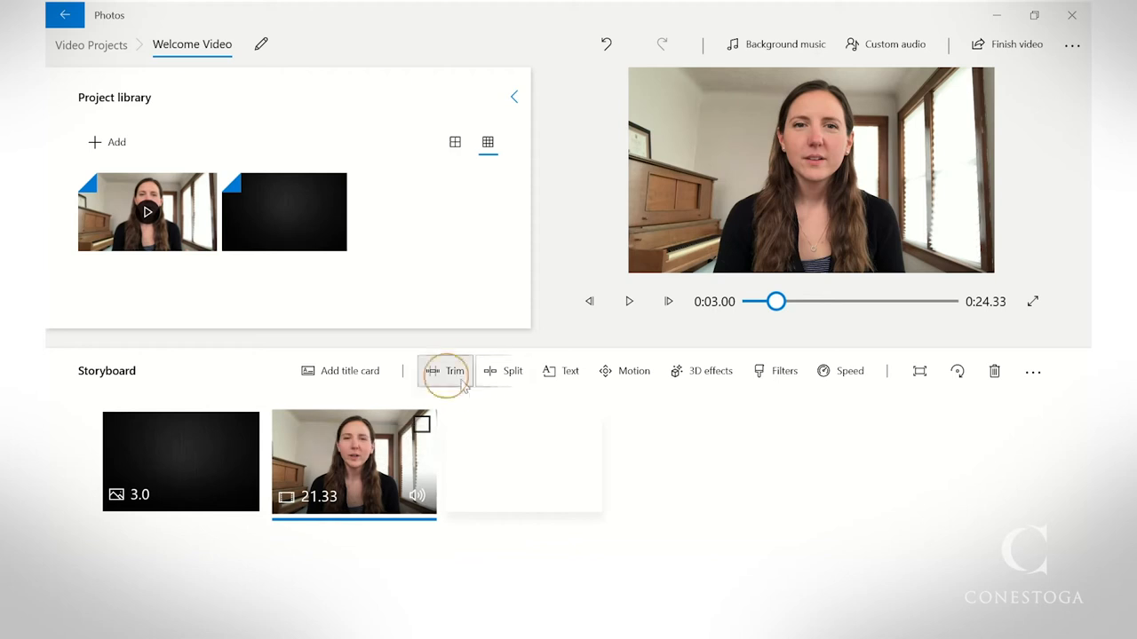
pyautogui.click(445, 371)
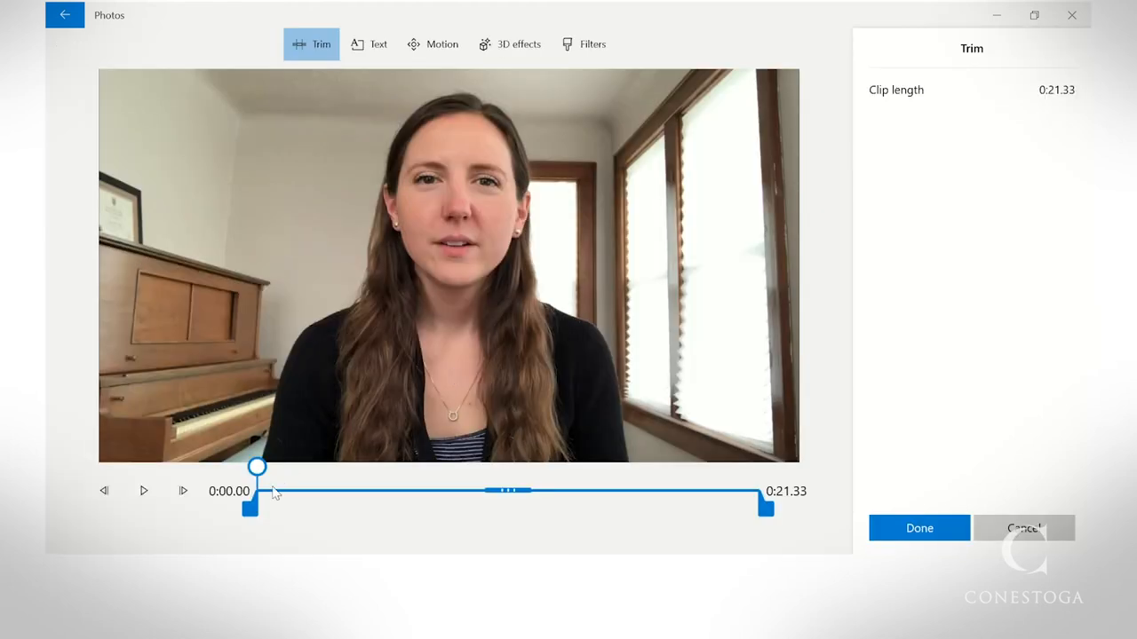
pyautogui.moveTo(248, 507); pyautogui.dragTo(311, 507)
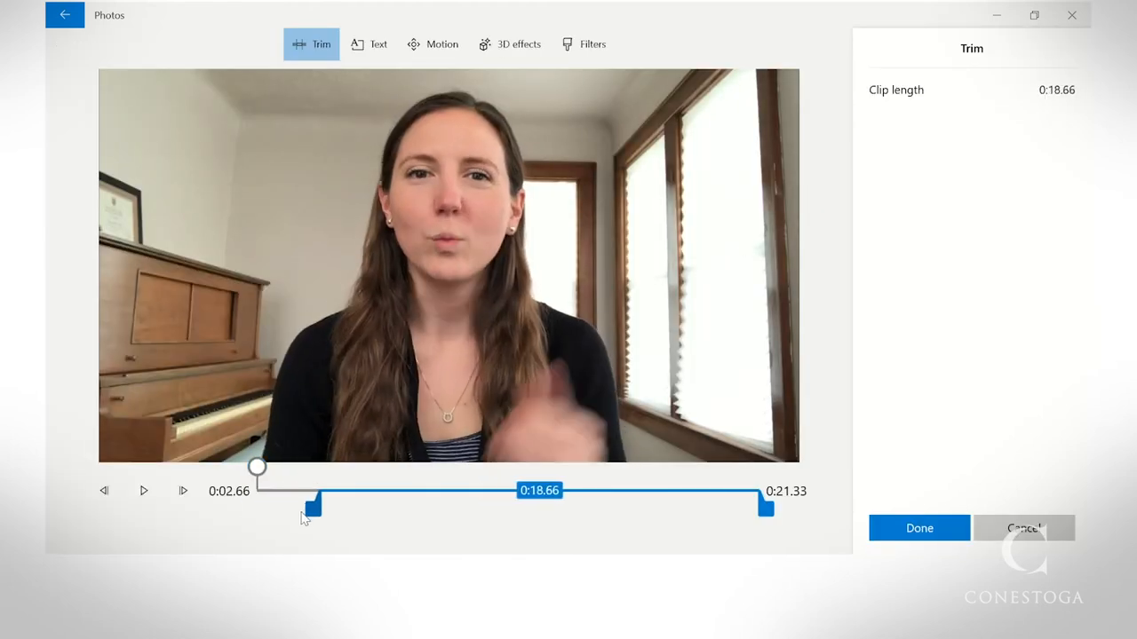
pyautogui.moveTo(311, 506); pyautogui.dragTo(255, 506)
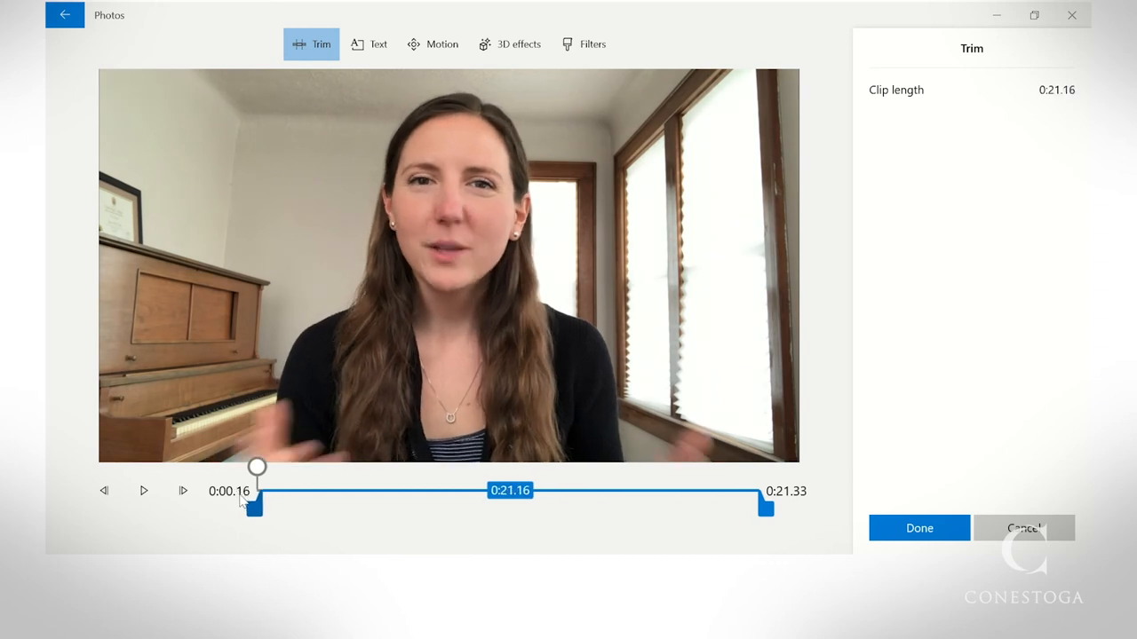
pyautogui.click(918, 527)
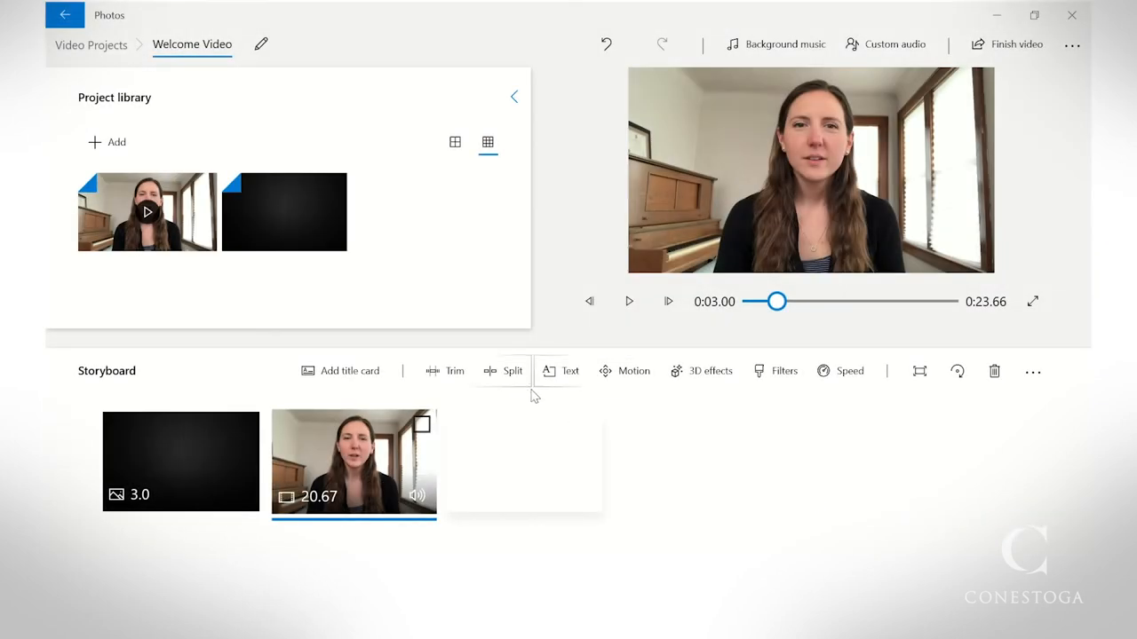
# Split the talking-head clip at about 0:10.56 into 10.57 and 10.1-second pieces.
pyautogui.click(513, 370)
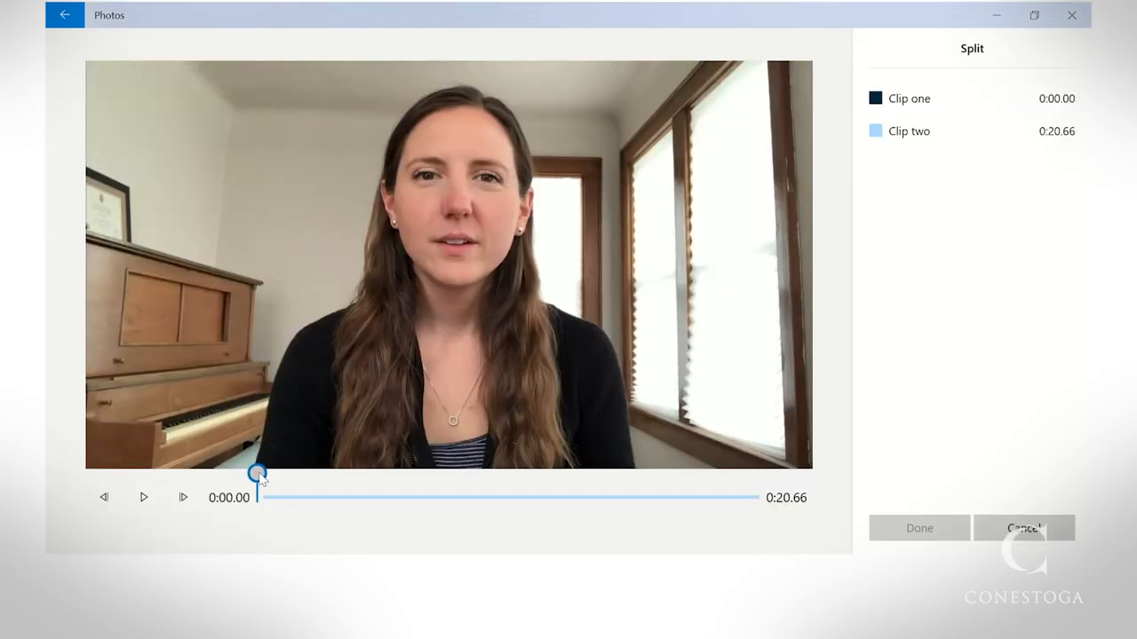
pyautogui.moveTo(258, 472); pyautogui.dragTo(518, 476)
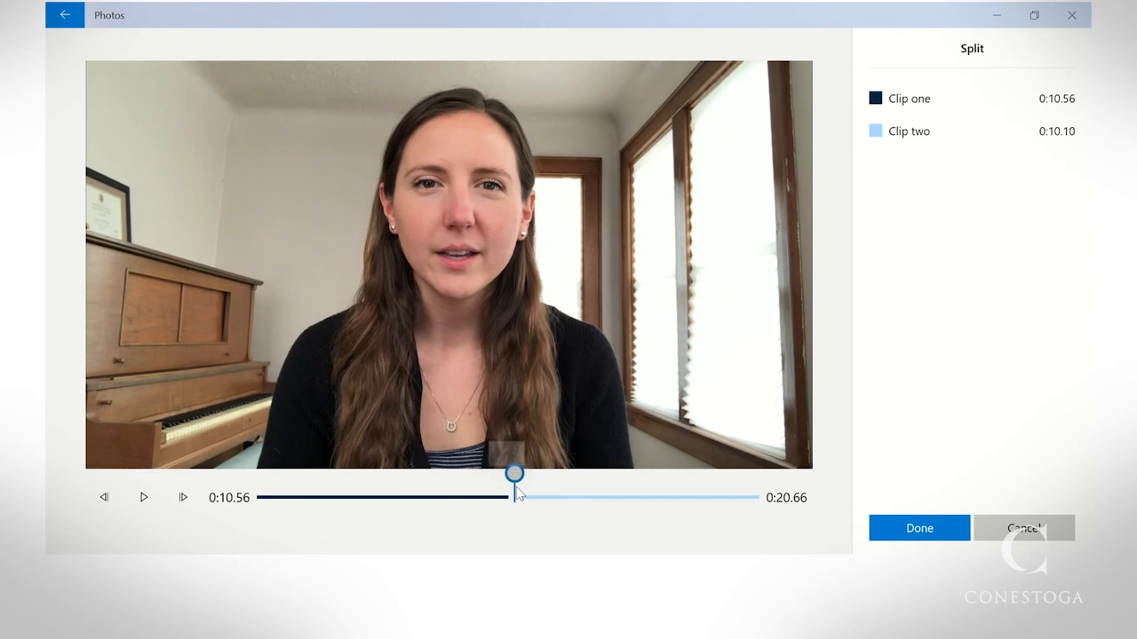
pyautogui.click(919, 528)
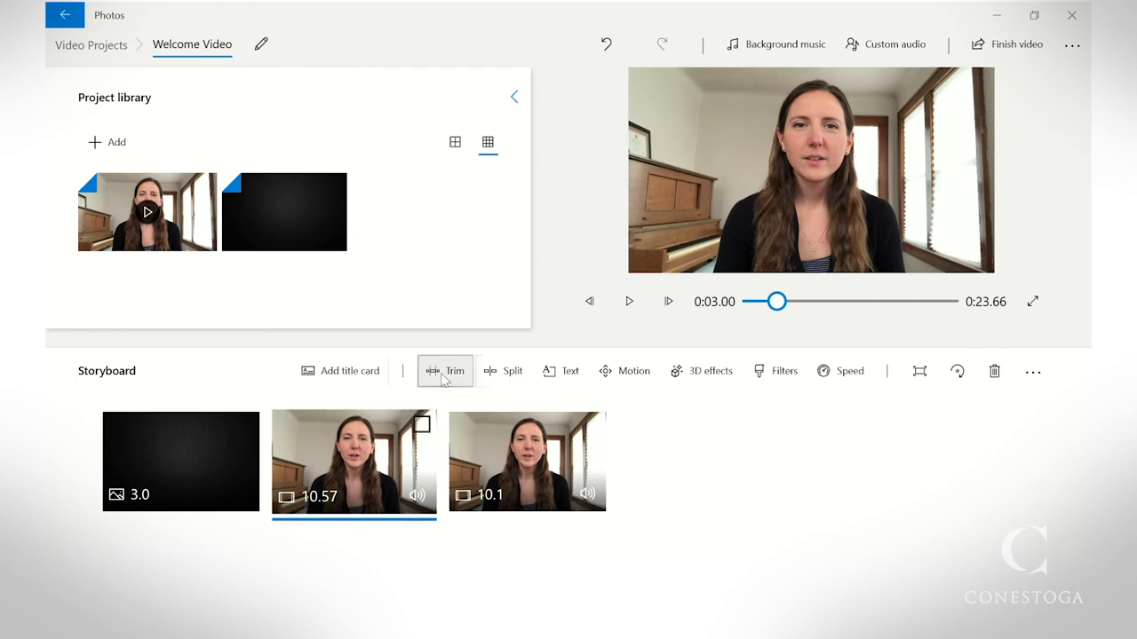
# Trim the two talking-head pieces to 9.73 and 8.5 seconds.
pyautogui.click(444, 371)
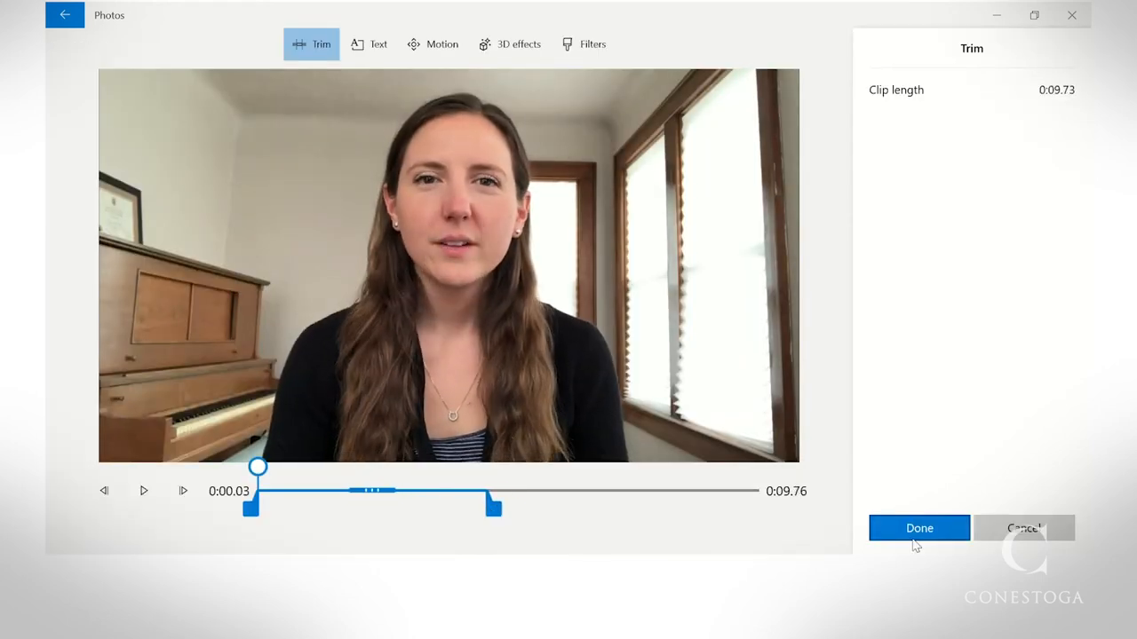
pyautogui.click(919, 528)
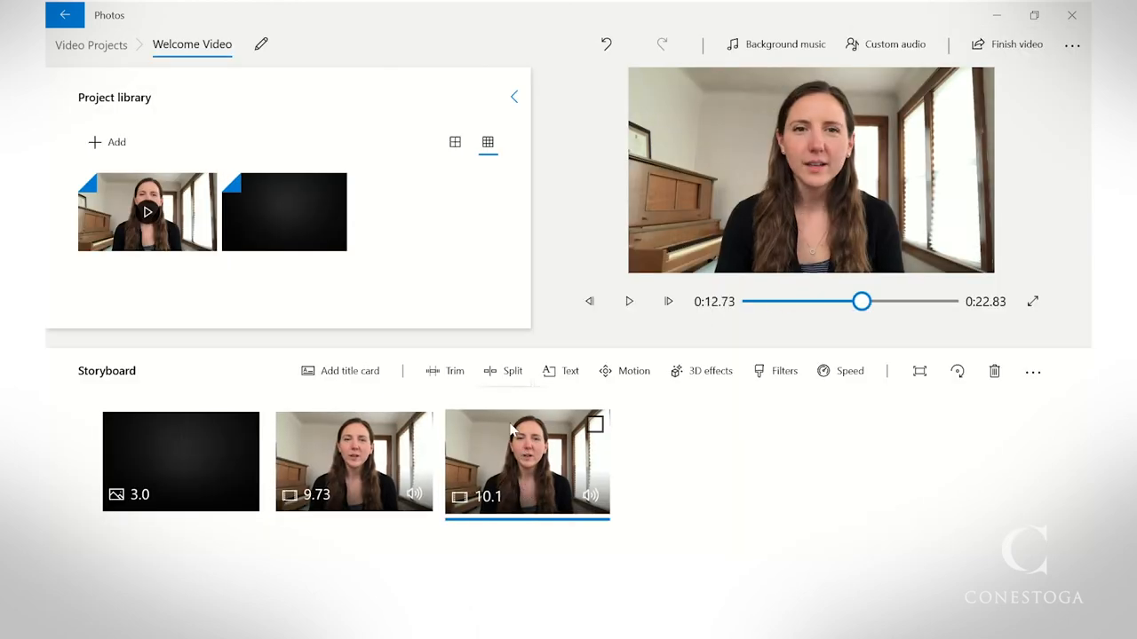
pyautogui.click(444, 371)
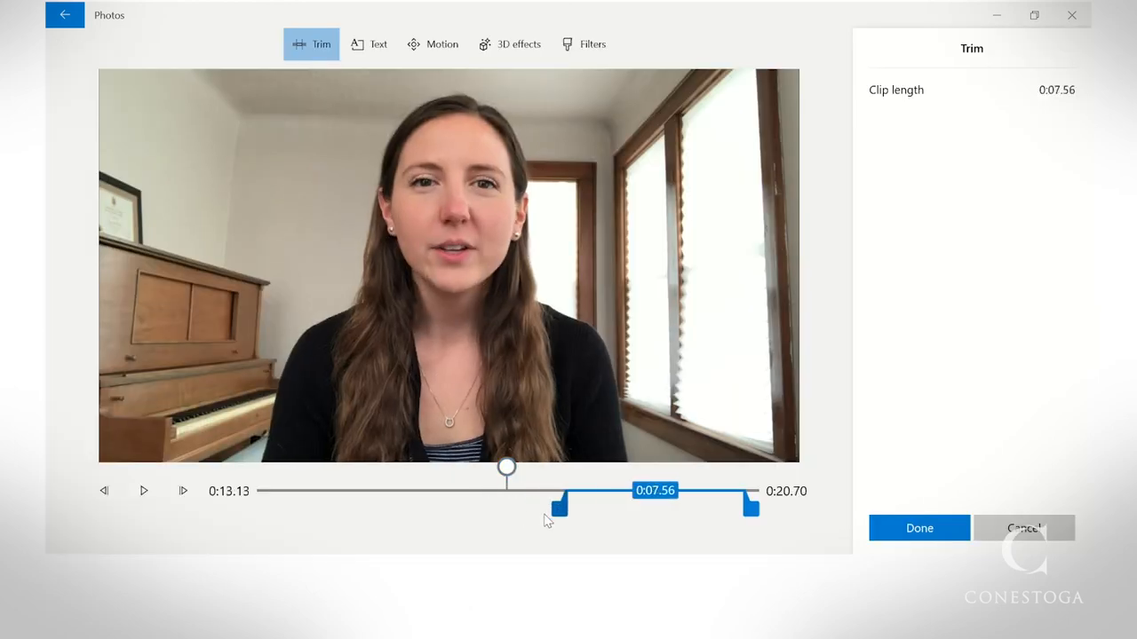
pyautogui.moveTo(558, 506); pyautogui.dragTo(537, 507)
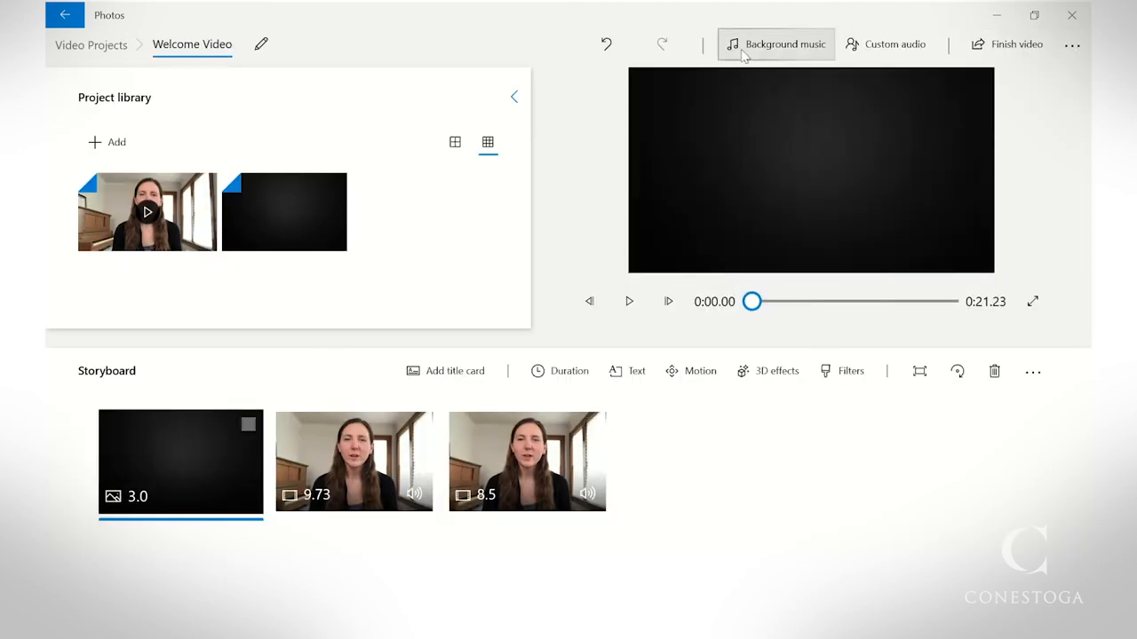
# Browse background music, pick Ravel - String Quartet in F Major, and close the dialog.
pyautogui.click(774, 44)
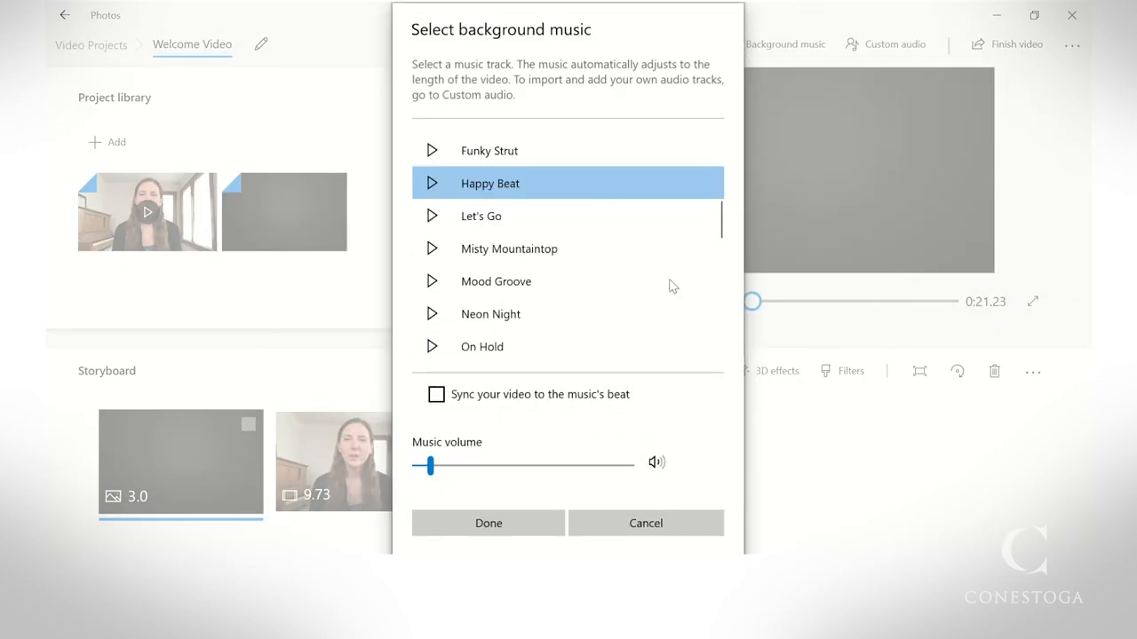
pyautogui.scroll(-3)
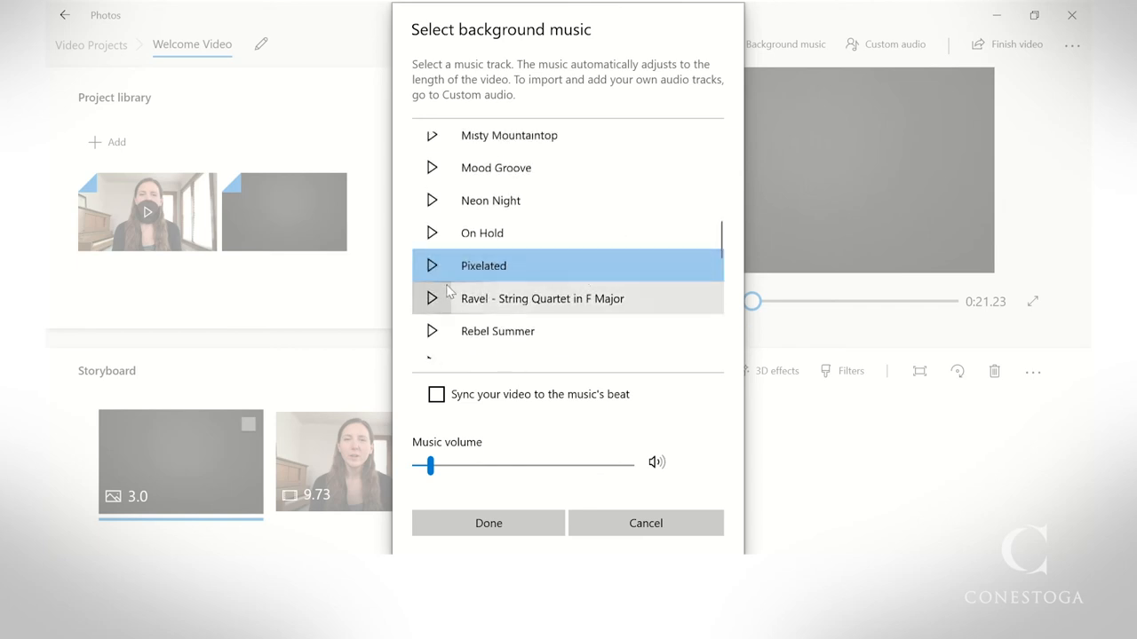
pyautogui.click(541, 298)
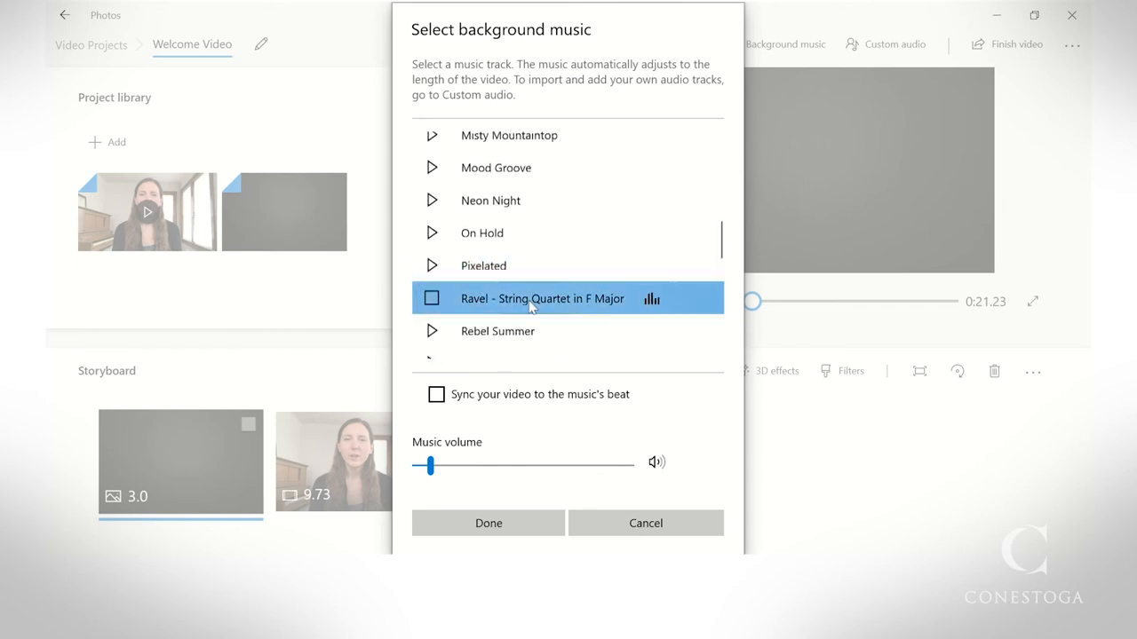
pyautogui.moveTo(509, 454)
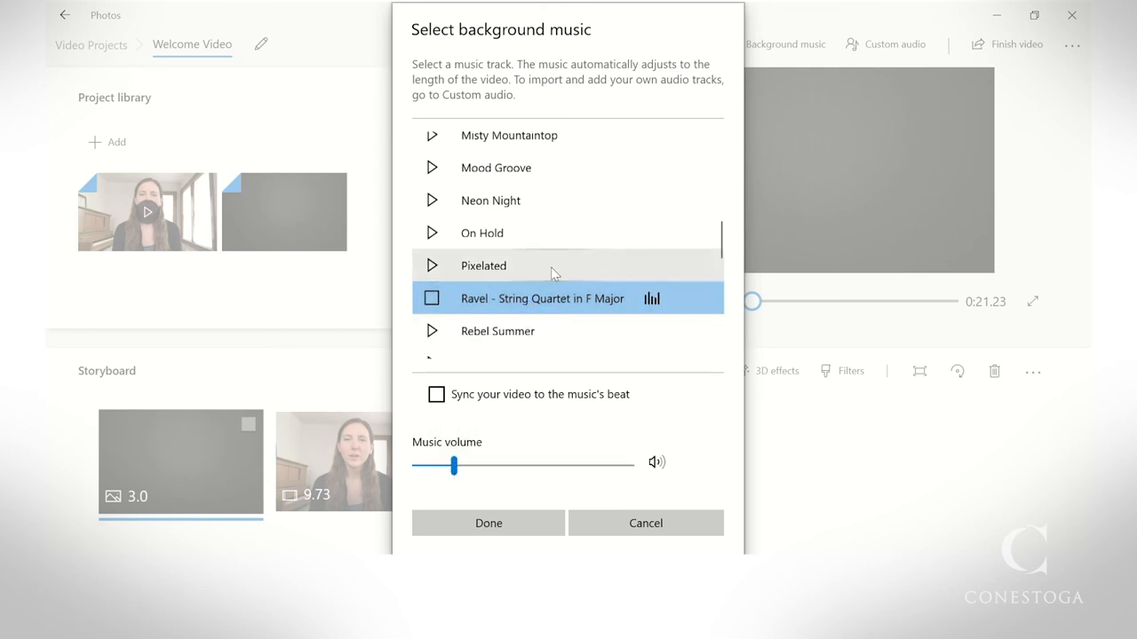
pyautogui.click(487, 523)
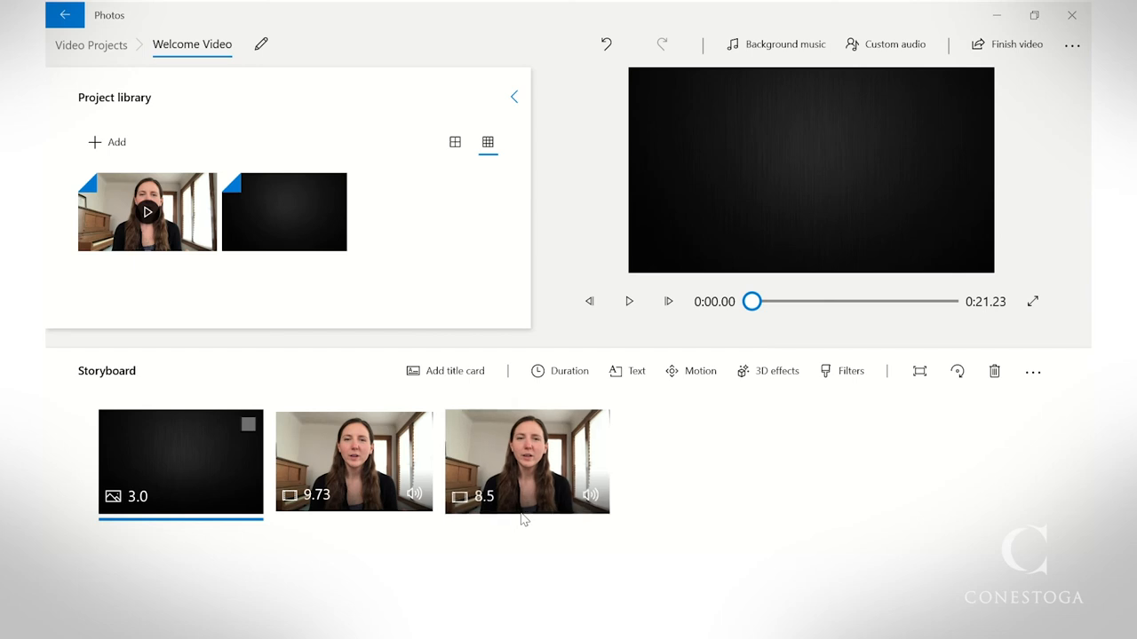
pyautogui.click(628, 301)
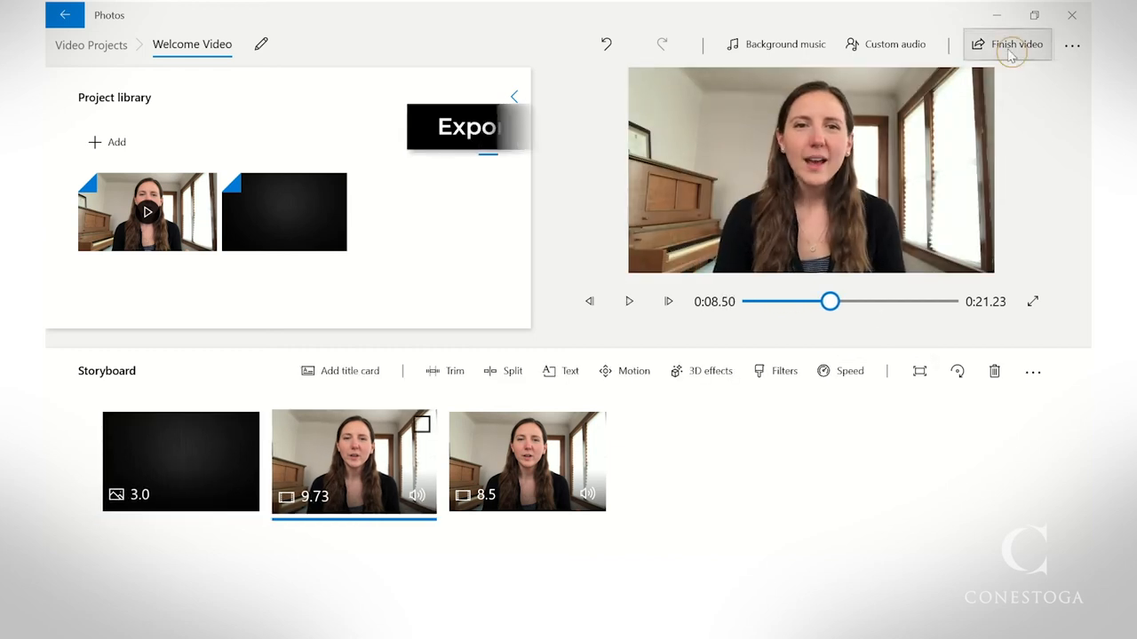
# Export the project at High 1080p as a video file named Welcome Video.
pyautogui.click(1007, 45)
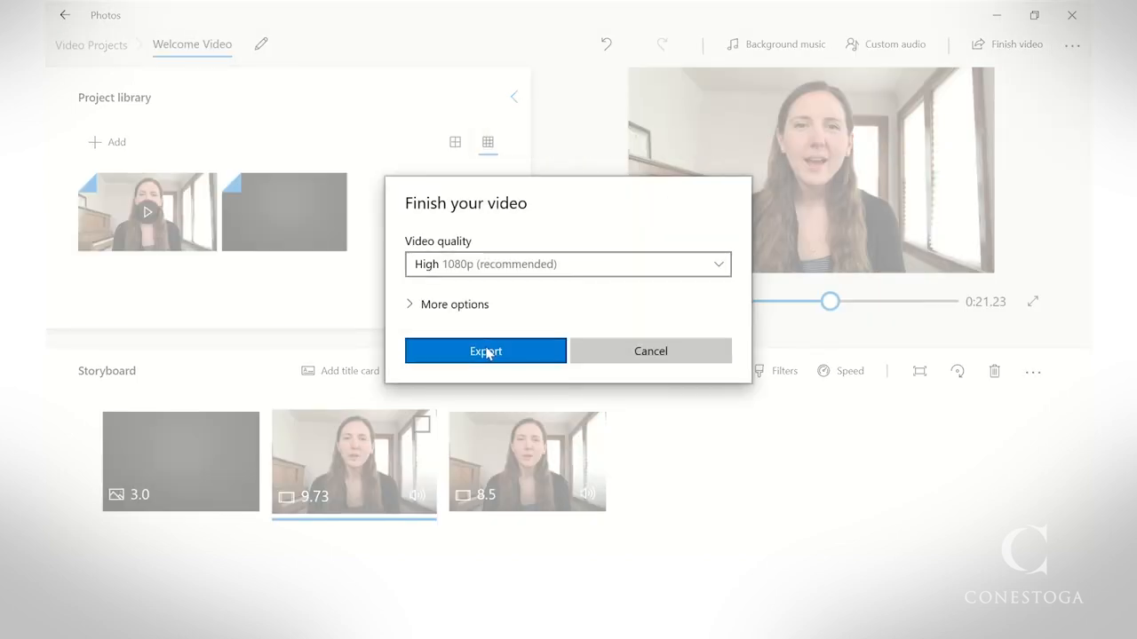
pyautogui.click(485, 351)
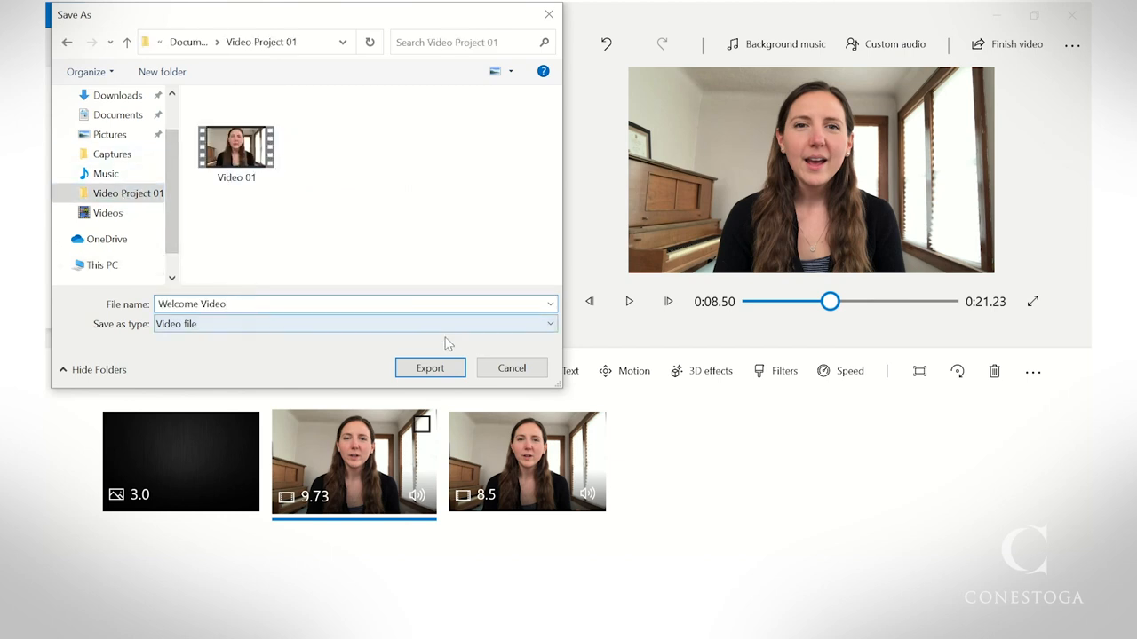
pyautogui.click(430, 368)
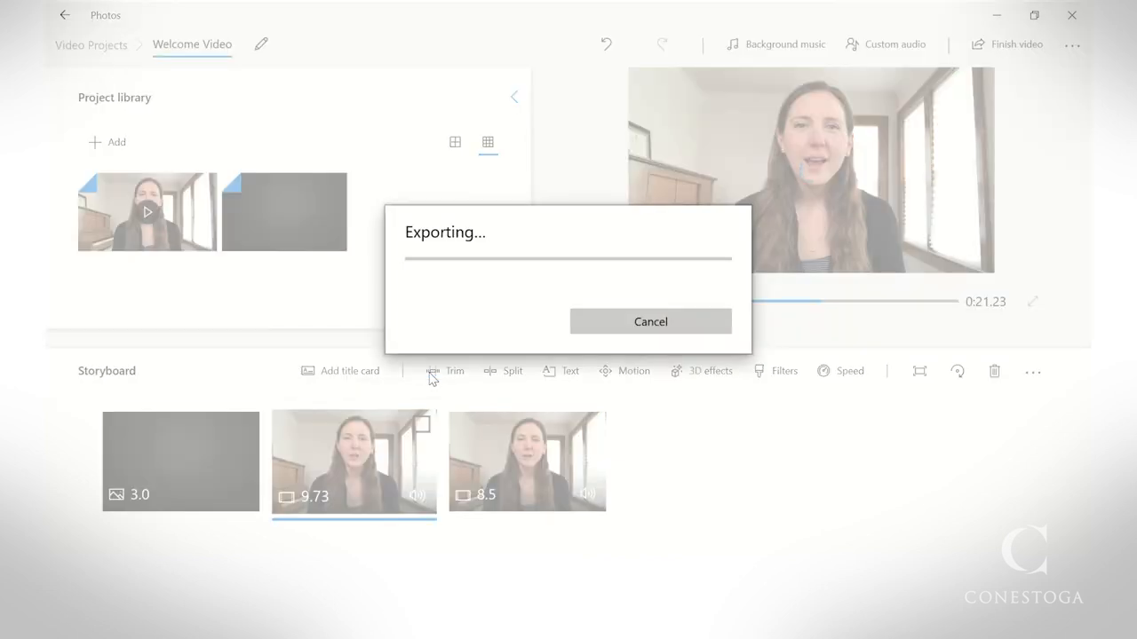